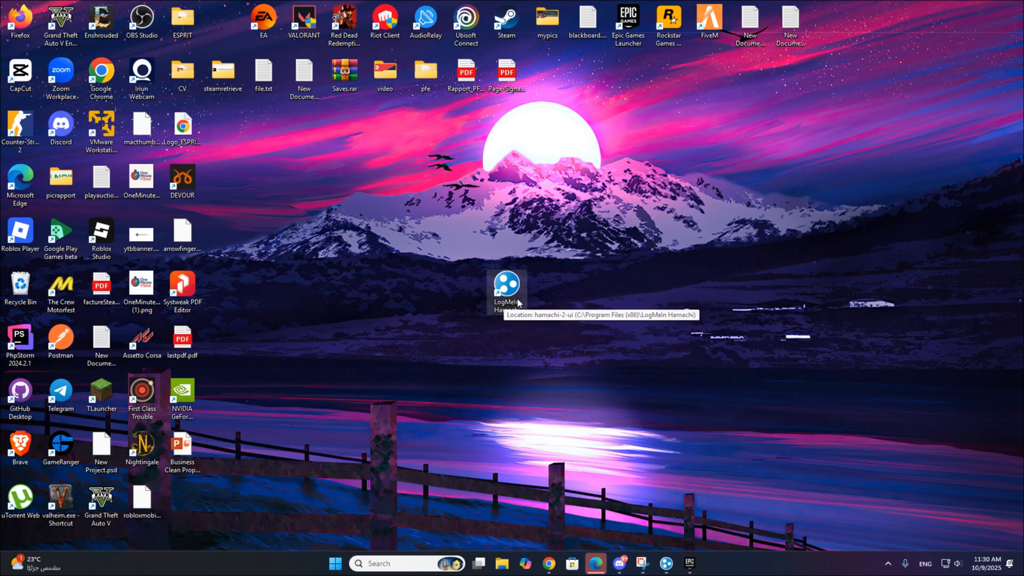
Launch LogMeIn Hamachi, move its window left, and switch between taskbar apps.
double_click(506, 285)
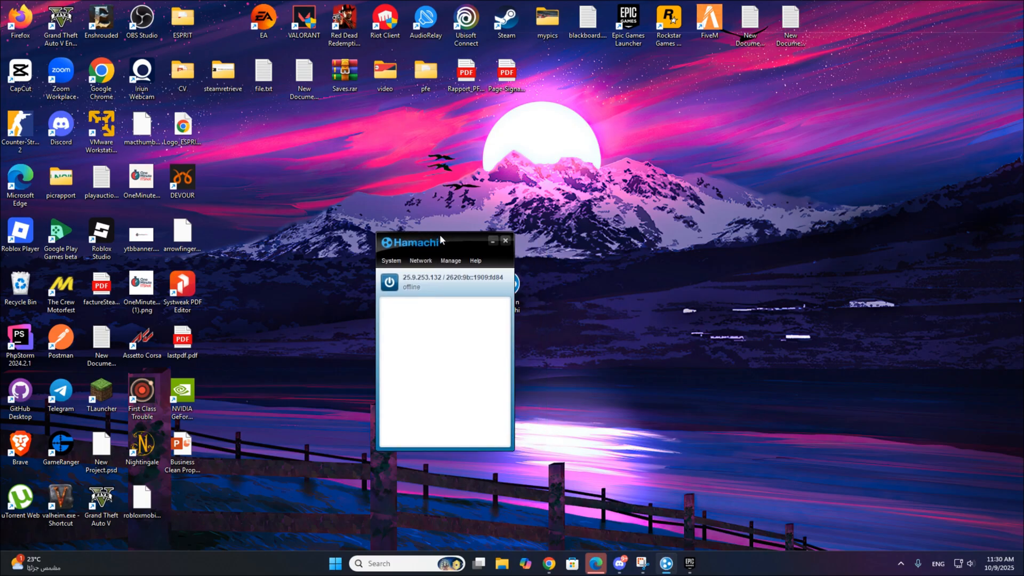
left_click_drag(424, 243, 346, 217)
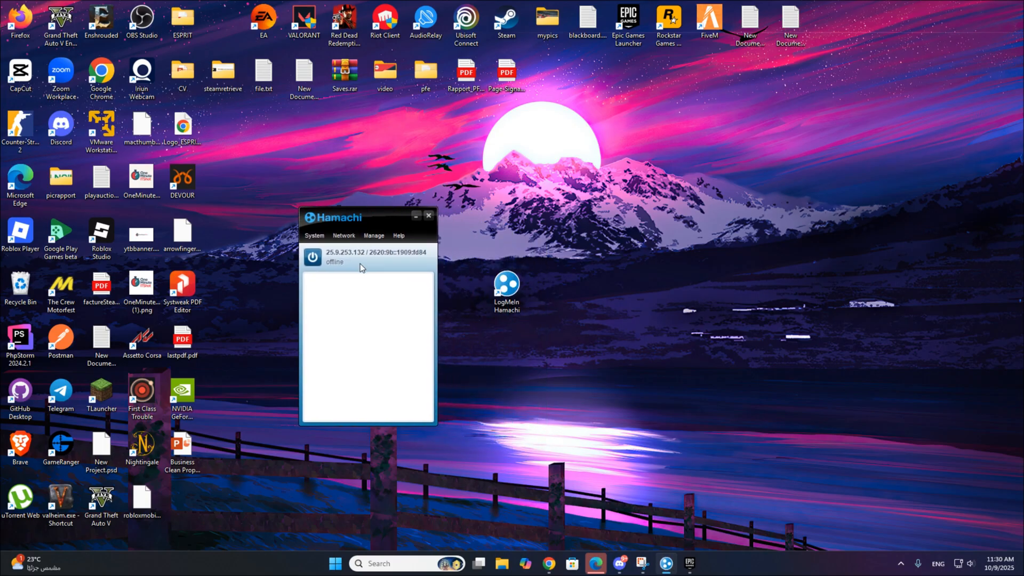
left_click(690, 563)
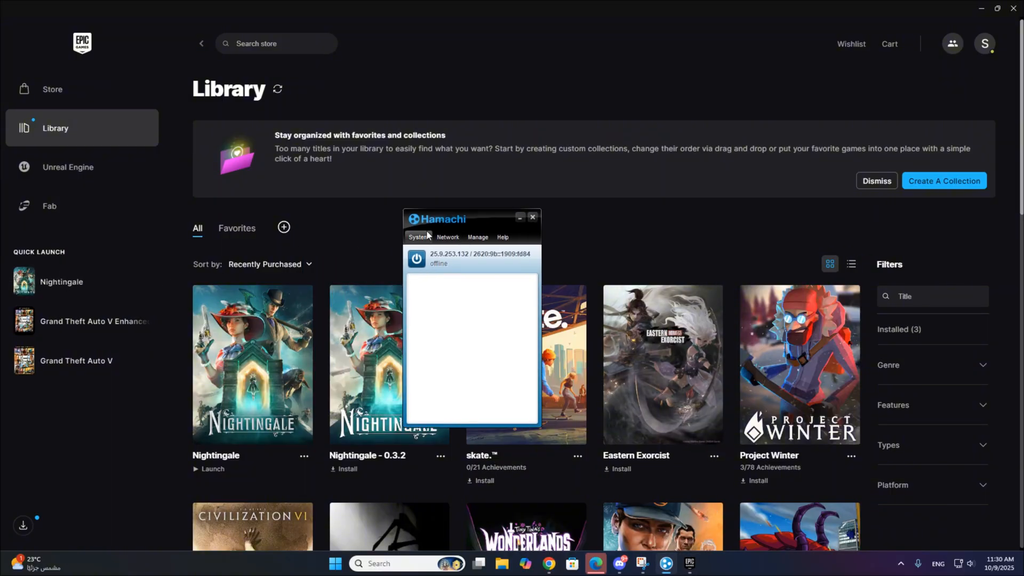
left_click(547, 563)
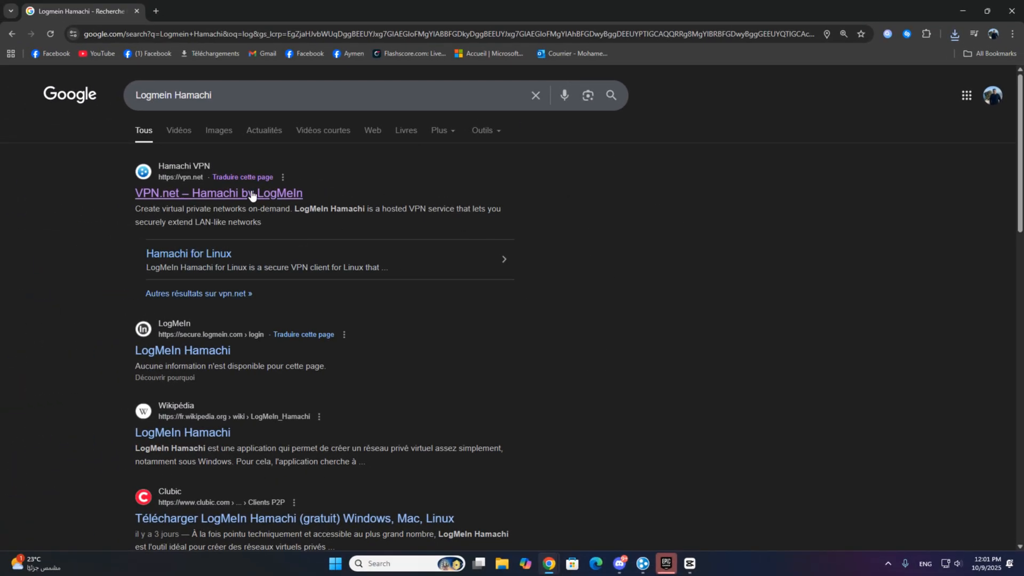
Open the 'VPN.net – Hamachi by LogMeIn' search result.
left_click(219, 193)
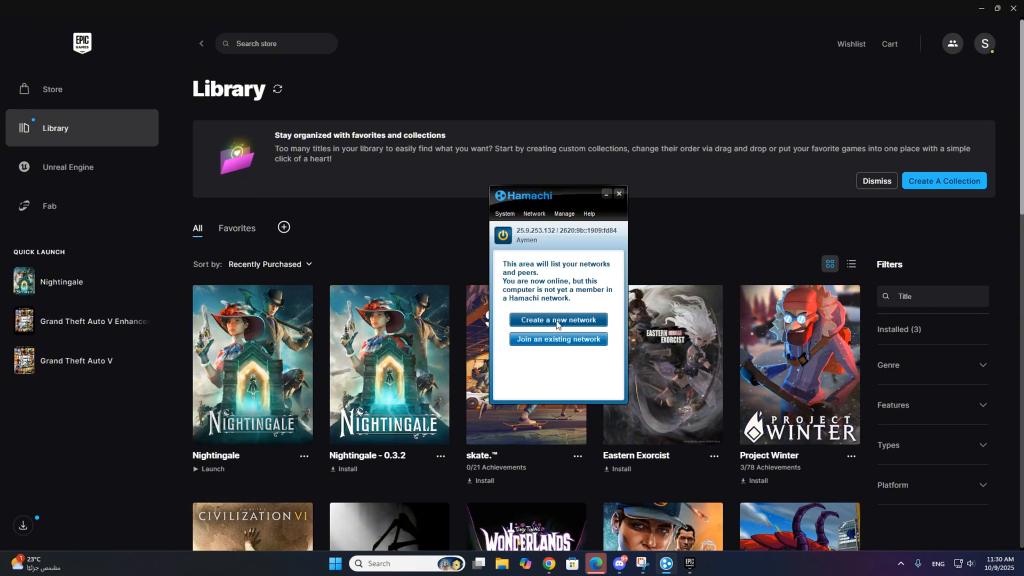
Create Hamachi network ID 'OneMinuteITShot' with a confirmed password.
left_click(557, 320)
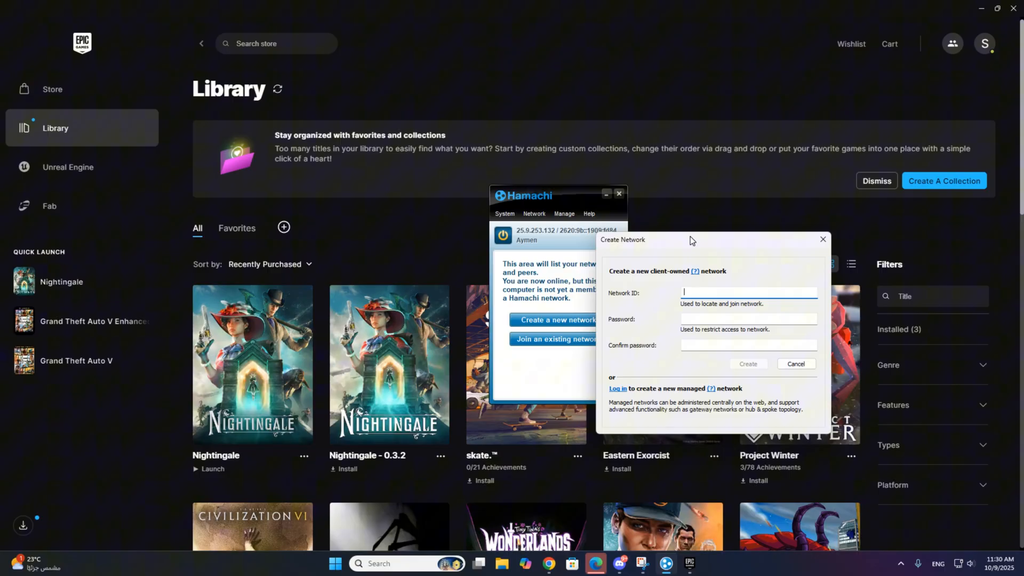
type("O")
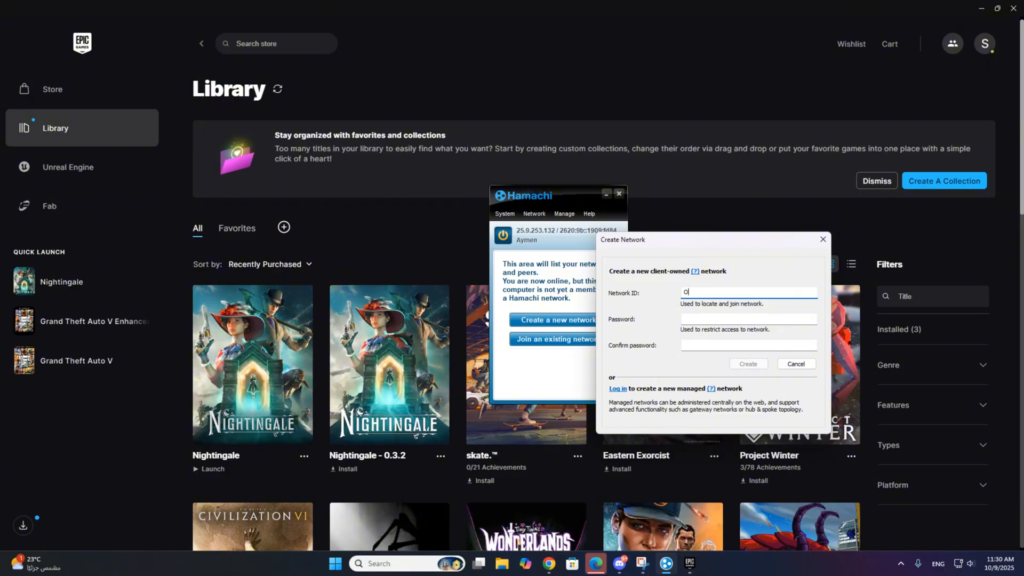
type("neMinuteITShot")
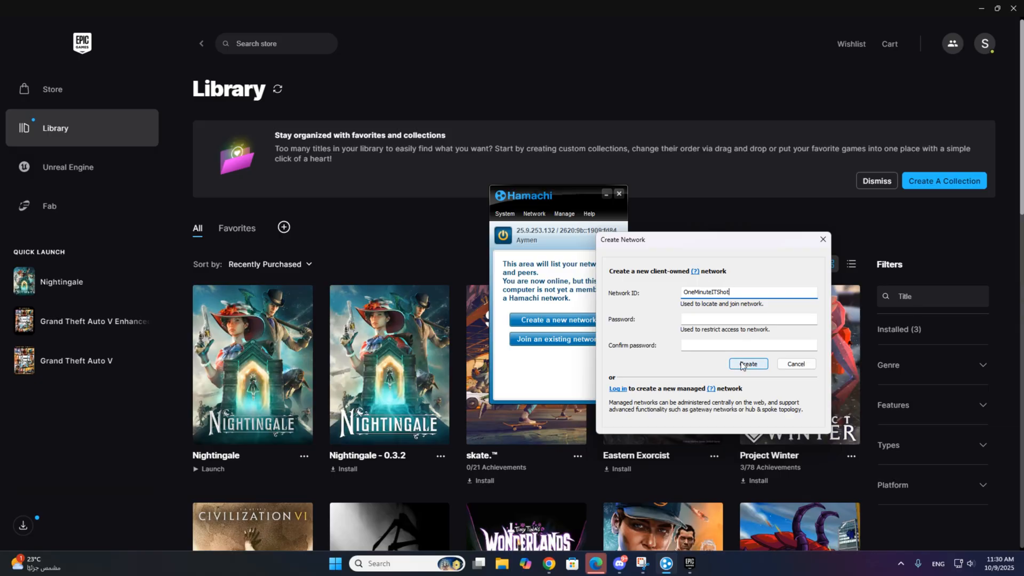
left_click(747, 364)
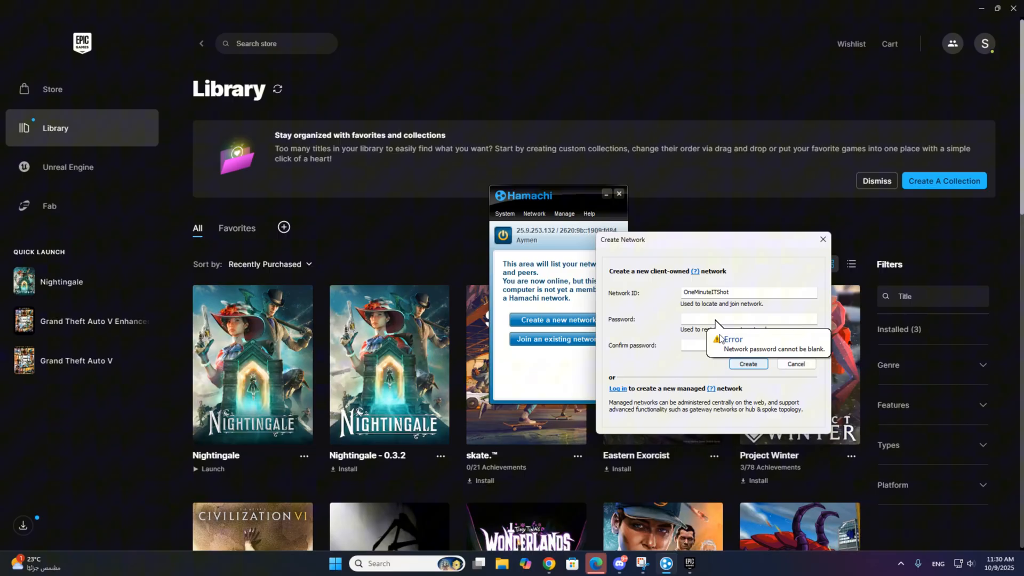
type("a")
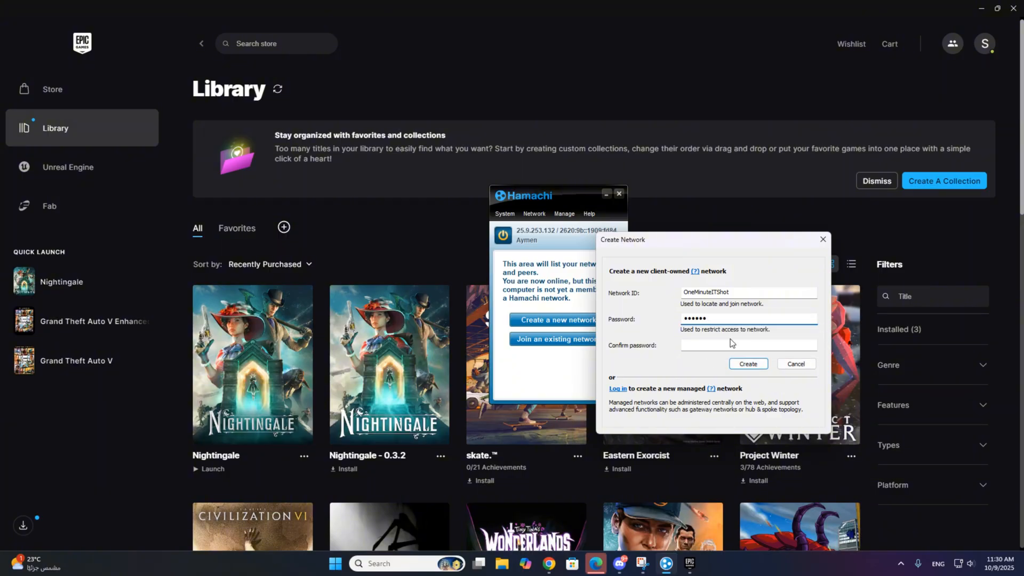
type("••••••")
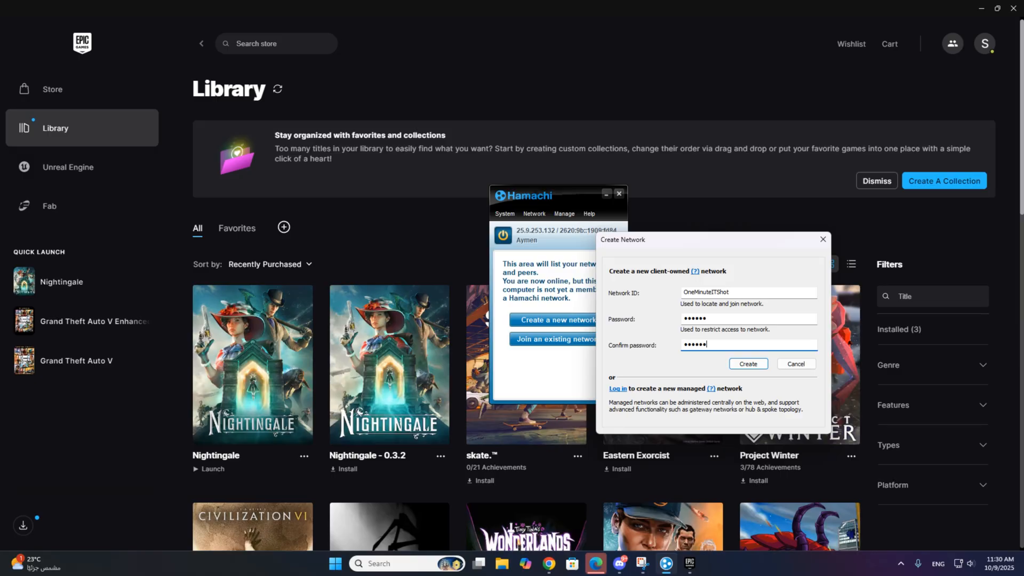
left_click(747, 364)
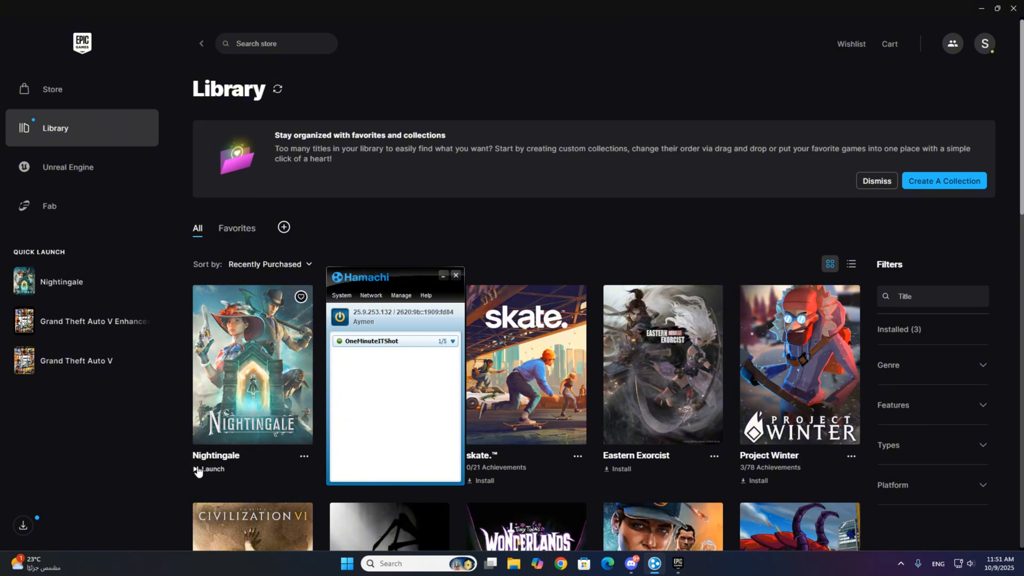
Launch Nightingale, play as Ghrab#1, and choose Host a Game.
left_click(211, 470)
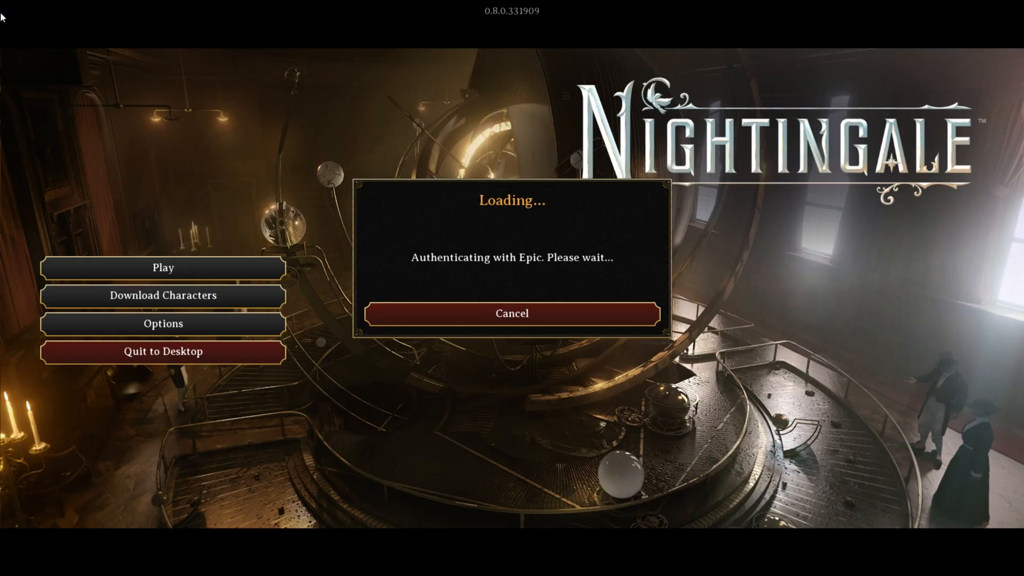
left_click(511, 314)
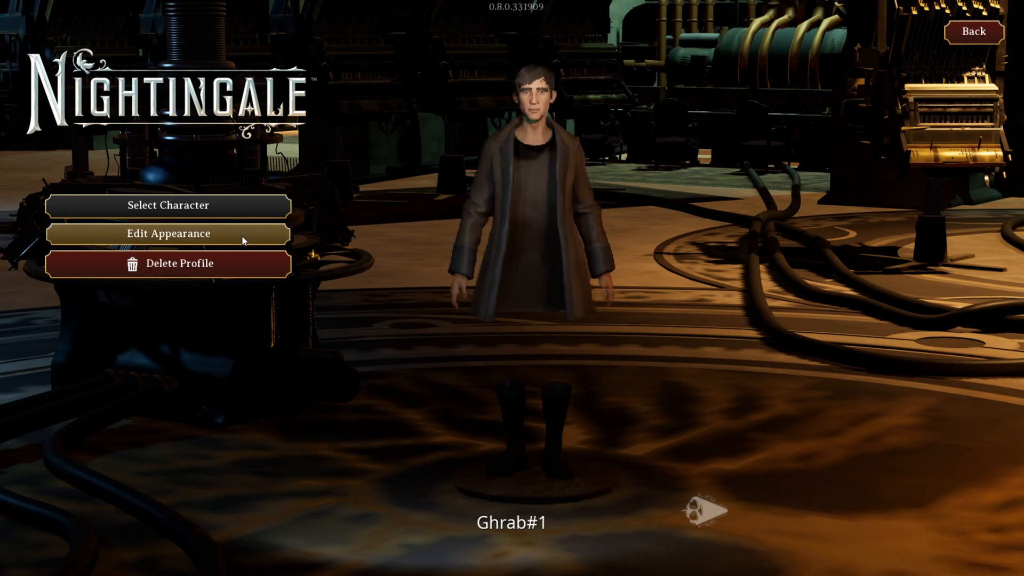
left_click(168, 204)
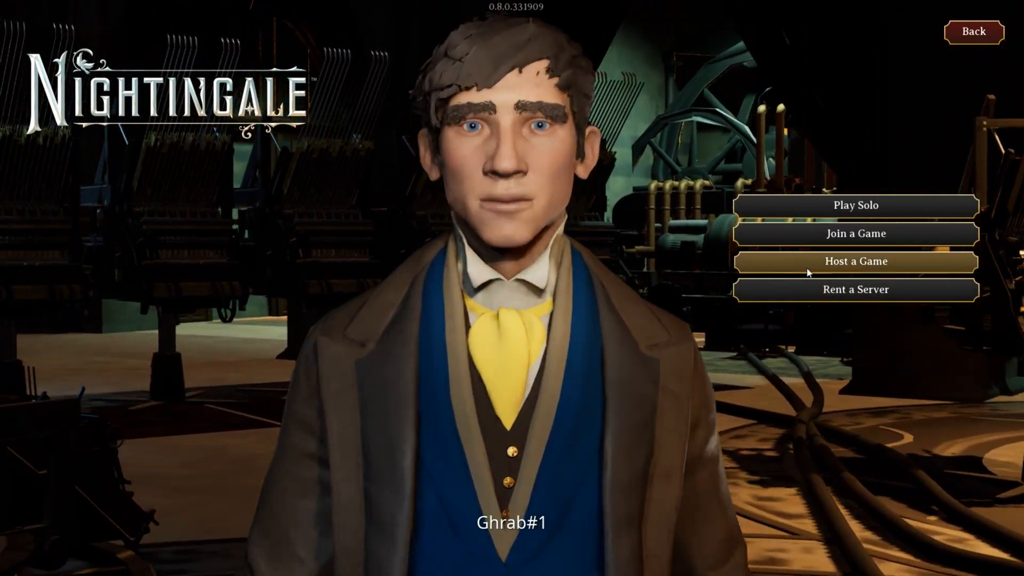
left_click(854, 261)
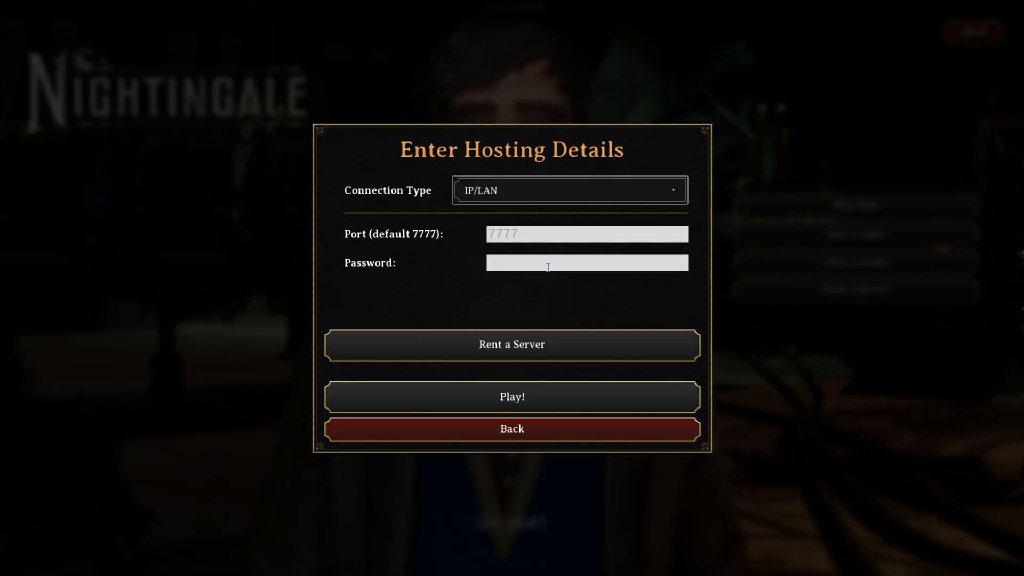
mouse_move(540, 212)
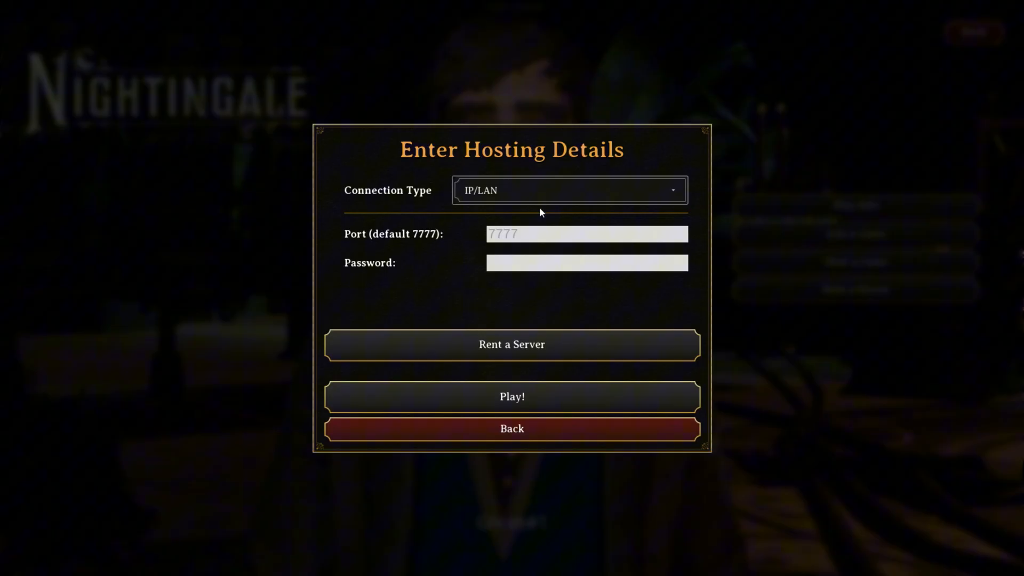
Check IP/LAN hosting on port 7777, then go Back without hosting.
left_click(568, 190)
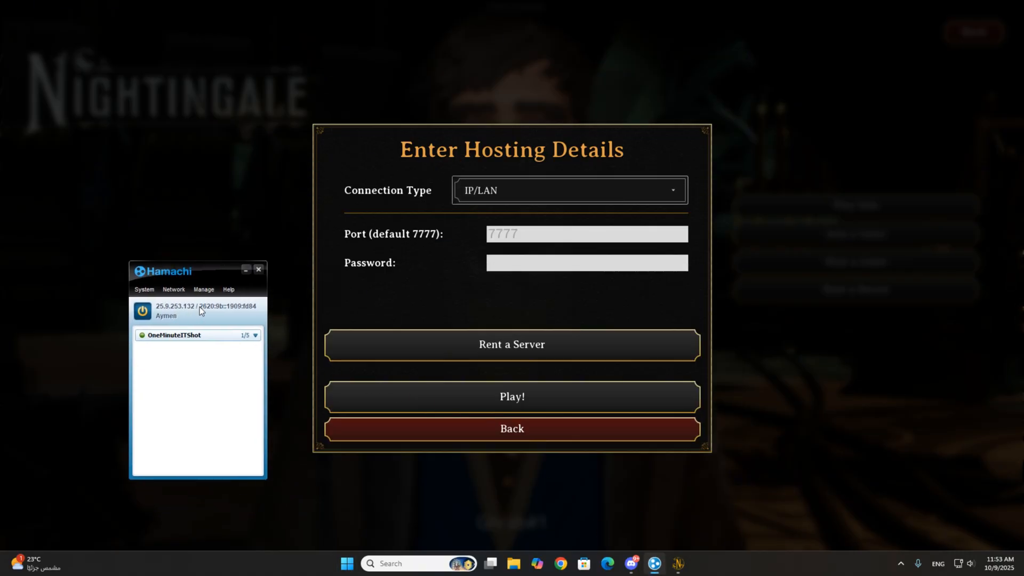
mouse_move(511, 396)
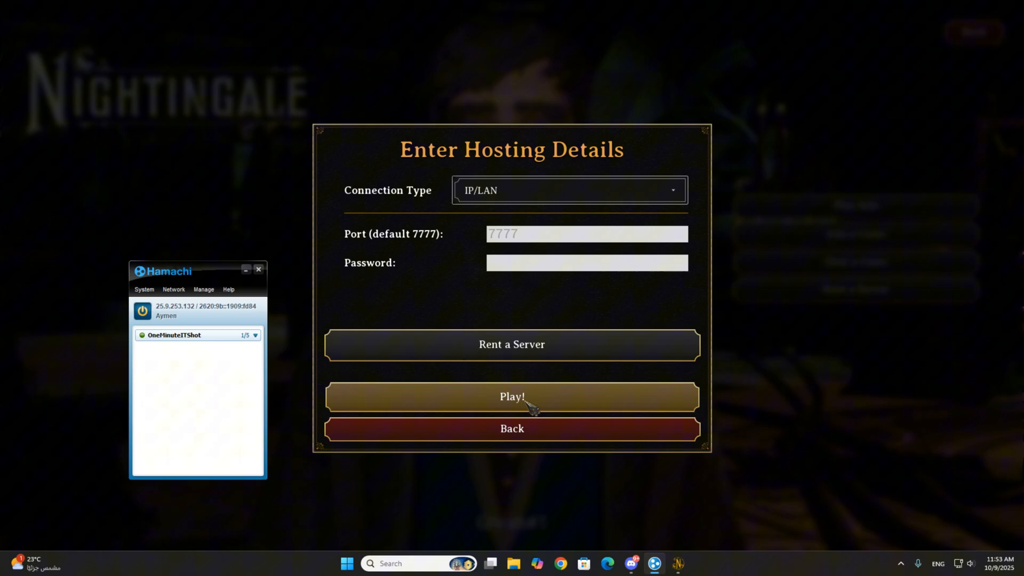
mouse_move(575, 163)
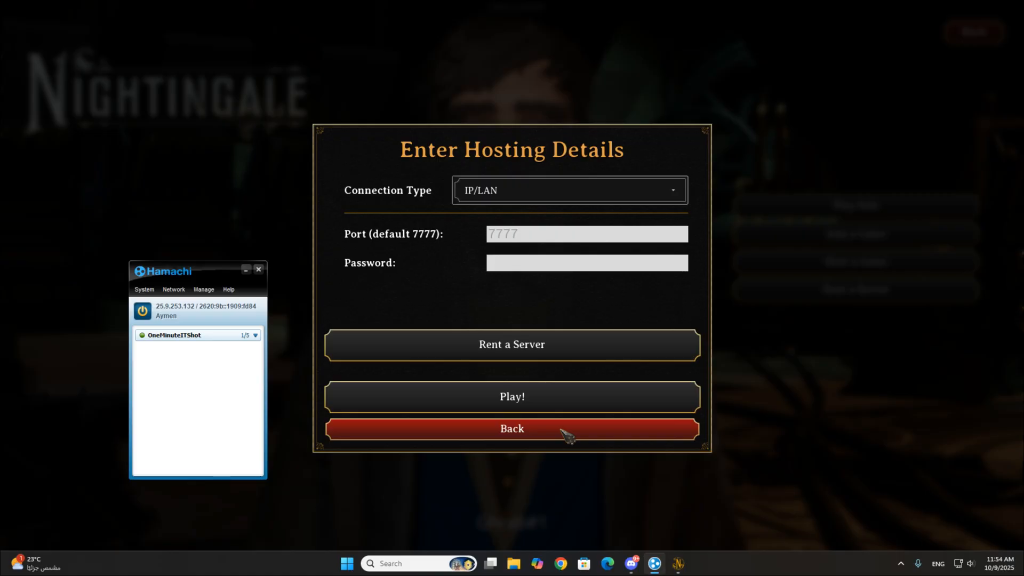
left_click(511, 428)
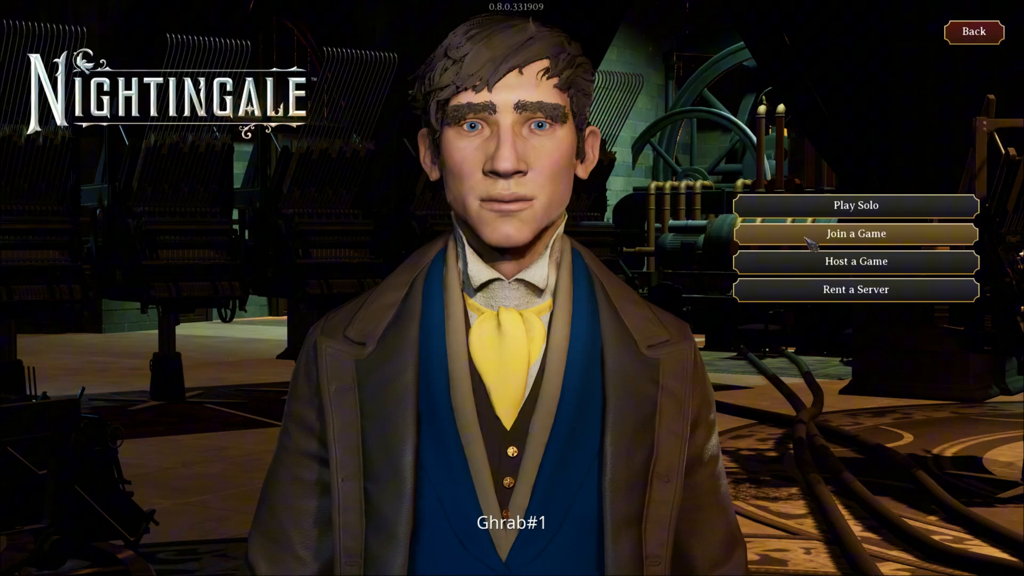
Join a Game via IP/LAN at 25.9.253.132, port 7777, with the password.
left_click(854, 233)
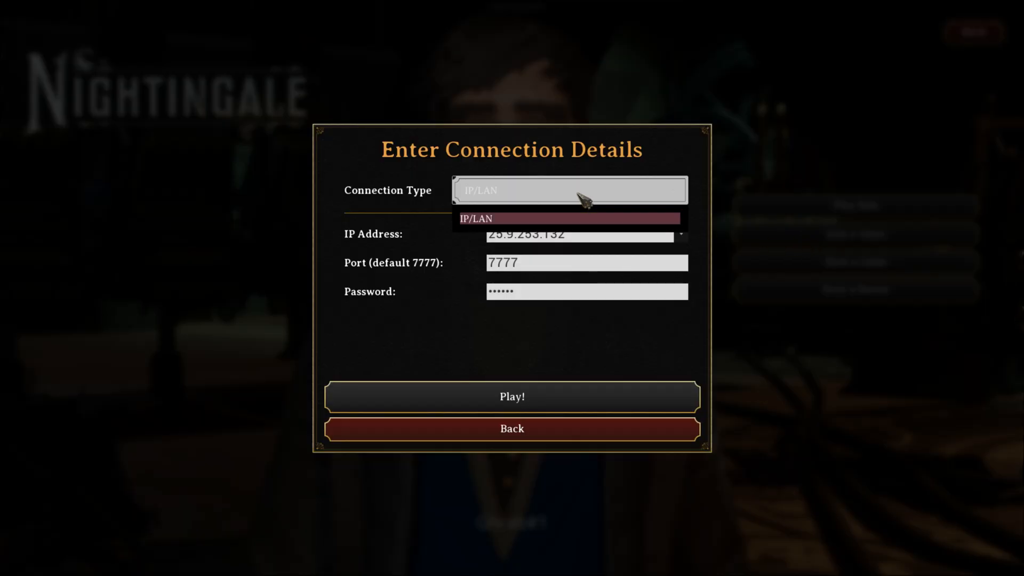
left_click(476, 219)
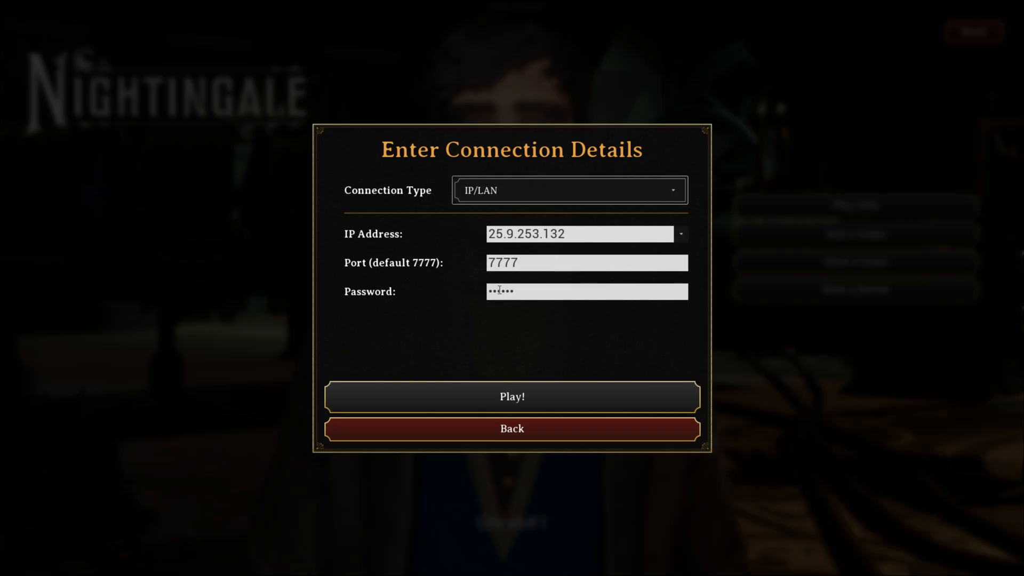
left_click(347, 563)
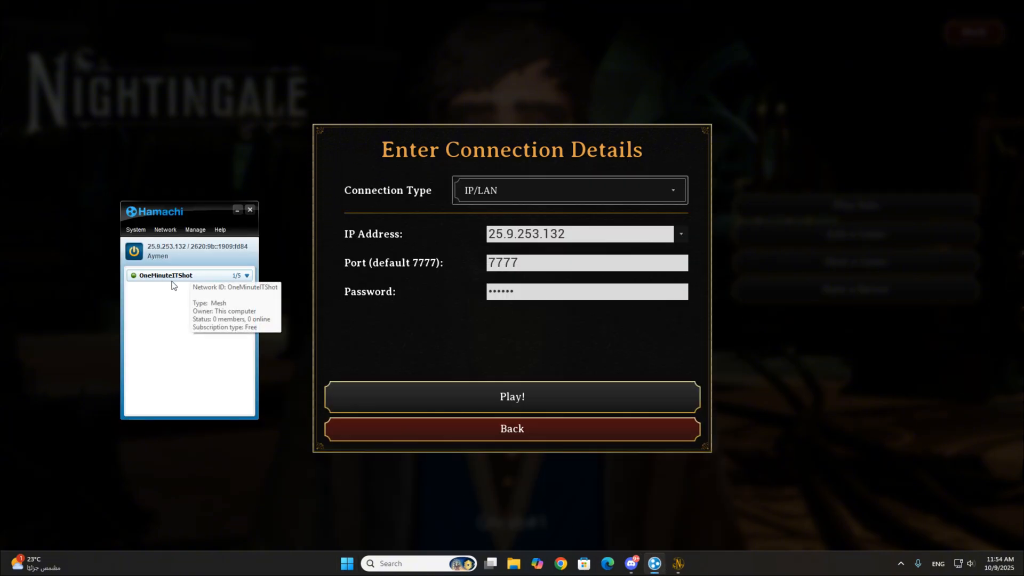
mouse_move(181, 289)
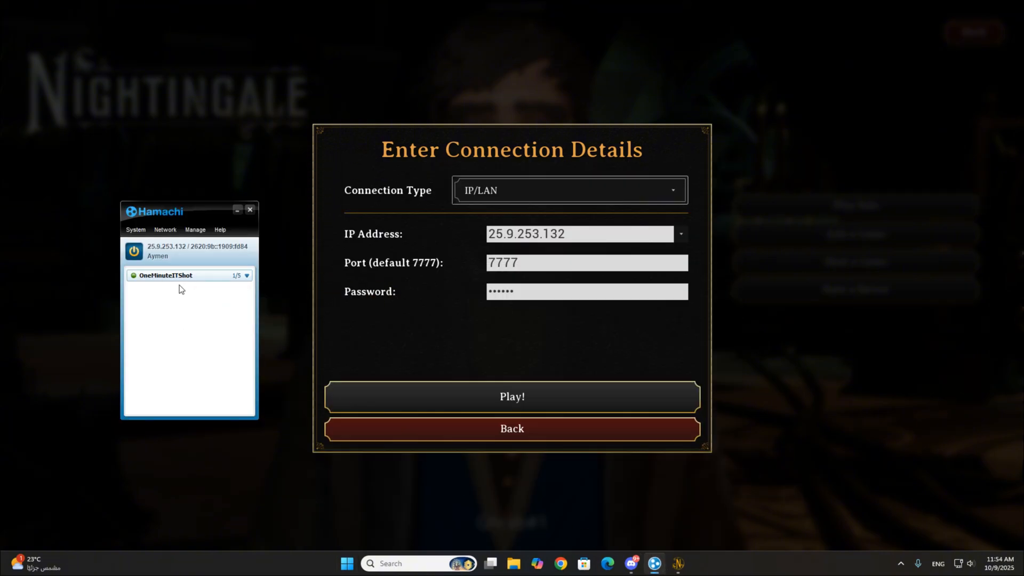
Inspect OneMinuteITShot's details in Hamachi, then click Play! in the join dialog.
left_click(585, 291)
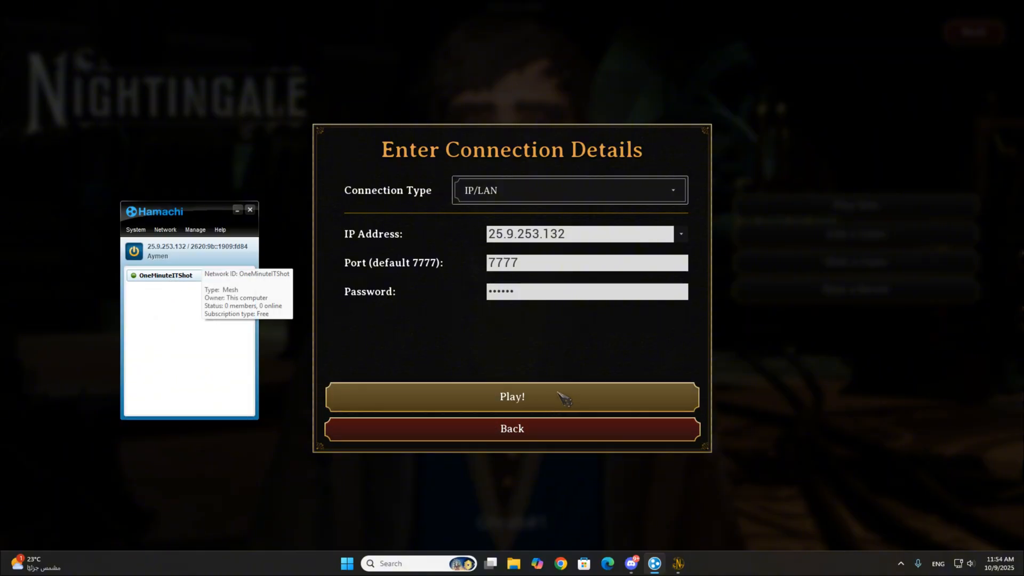
left_click(512, 396)
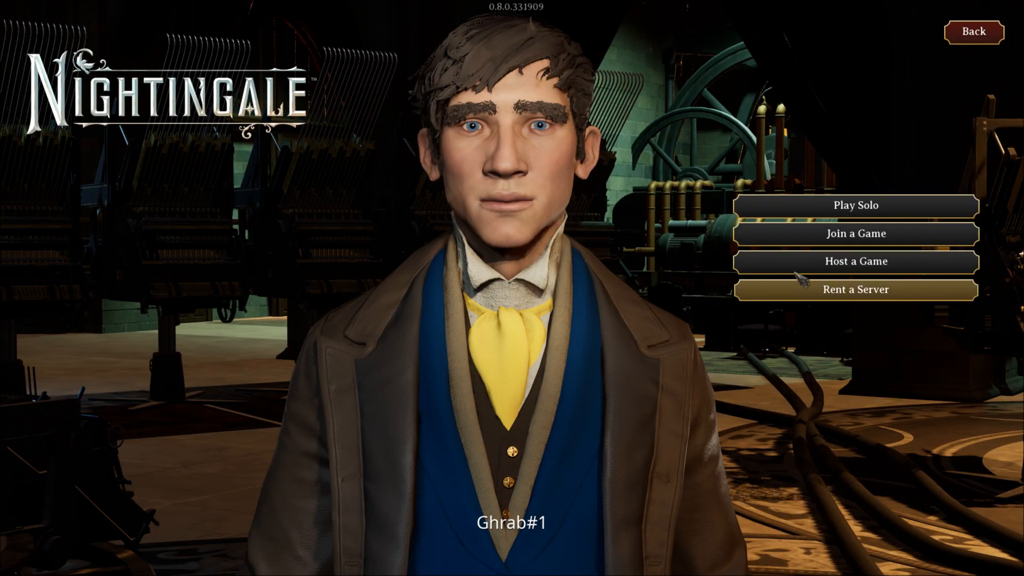
left_click(855, 289)
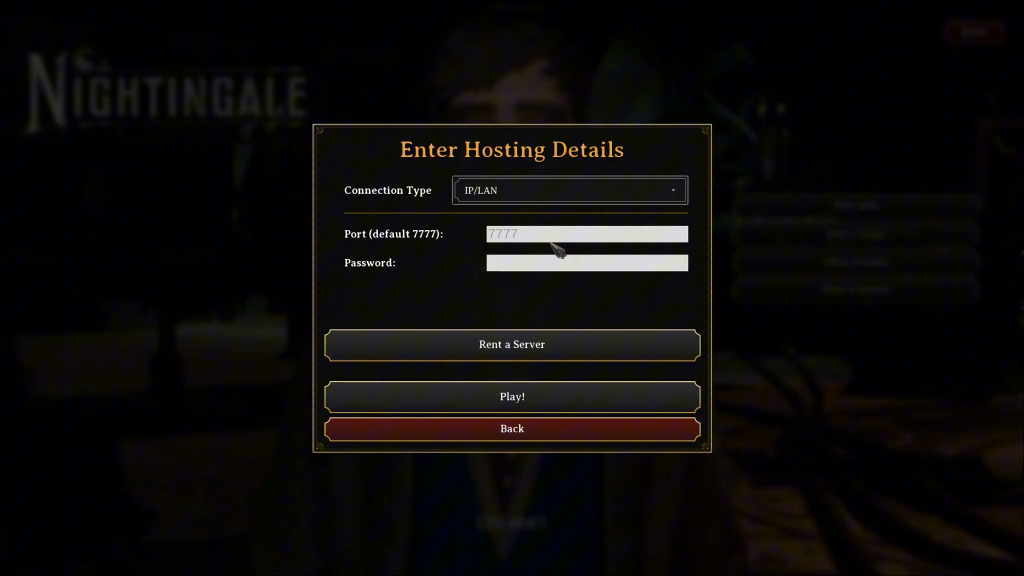
left_click(512, 429)
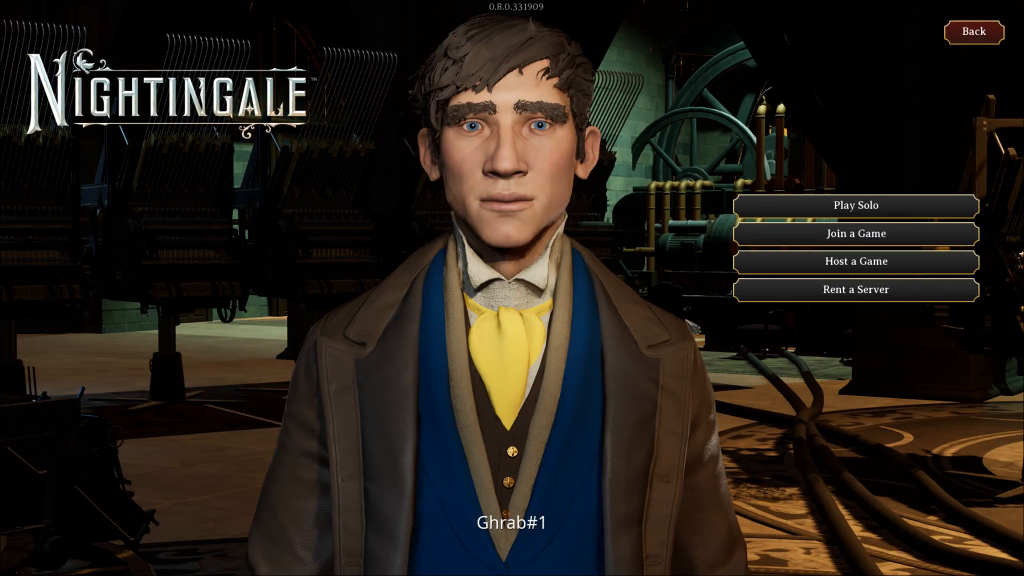